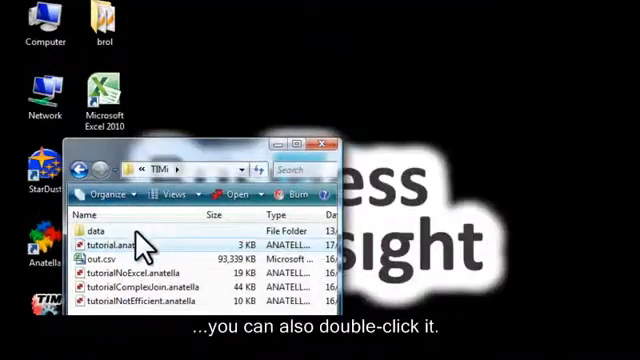
# Step: Open tutorial.anatella from Windows Explorer in Anatella
pyautogui.doubleClick(115, 243)
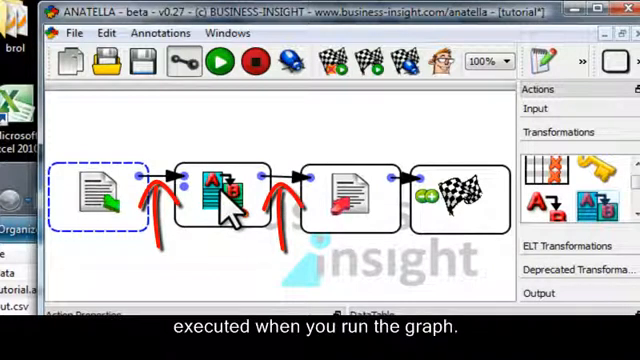
# Step: Open the ColumnRename column chooser and add 'age' and 'class of worker'
pyautogui.click(228, 185)
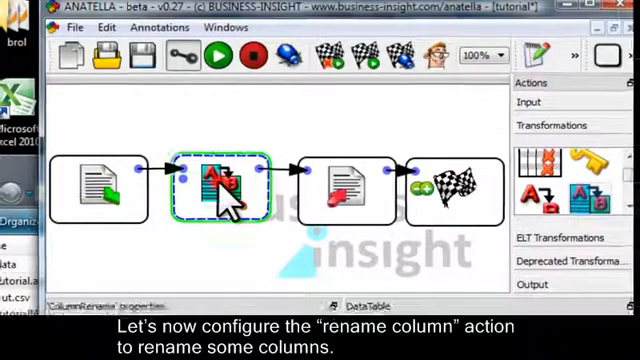
pyautogui.doubleClick(225, 188)
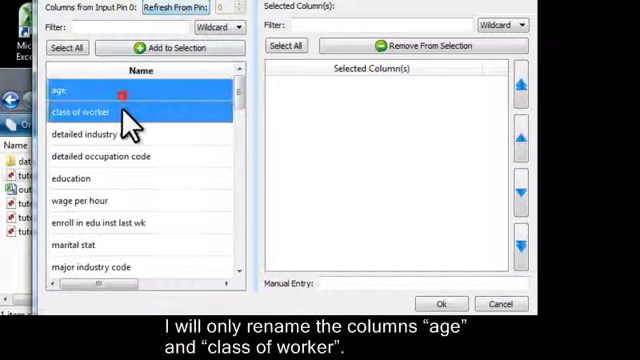
pyautogui.click(439, 303)
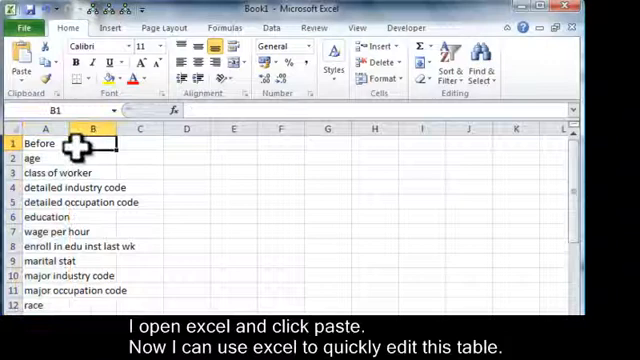
# Step: Enter =concatenate("TEMP_";A1) in Excel to build TEMP_-prefixed column names
pyautogui.write('=concatenate("')
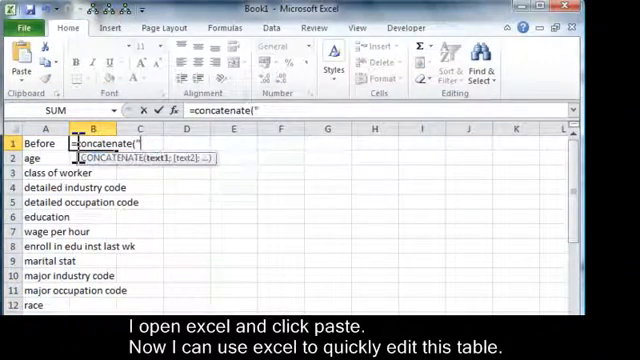
pyautogui.write('TEMP_')
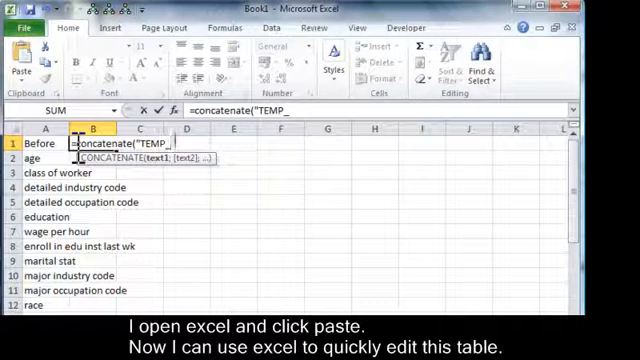
pyautogui.write('";A1')
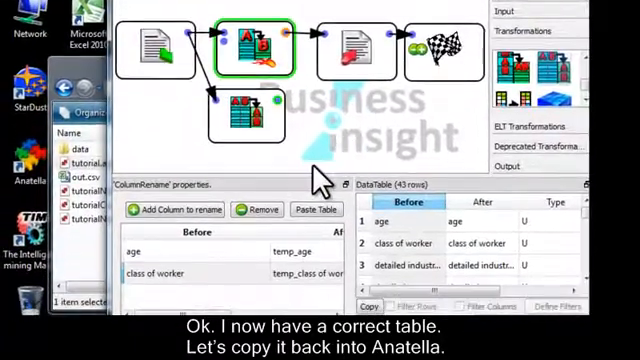
# Step: Place an In-line Table action on the graph linked to ColumnRename
pyautogui.click(175, 245)
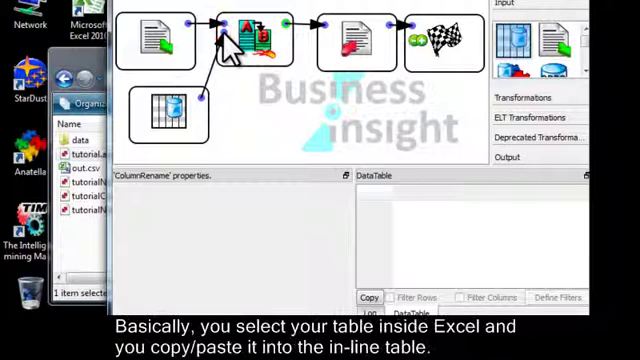
pyautogui.moveTo(155, 130)
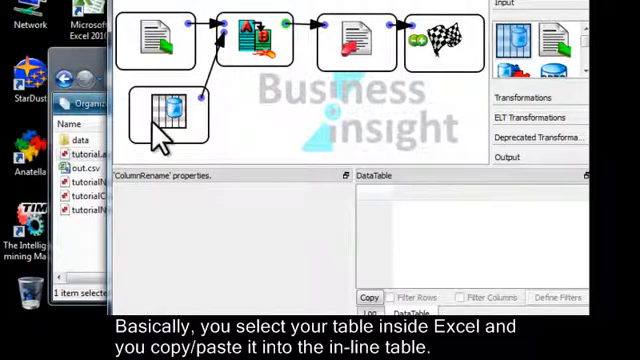
# Step: Fill the inline table with the TEMP_ names and check ColumnRename's new mappings
pyautogui.click(180, 115)
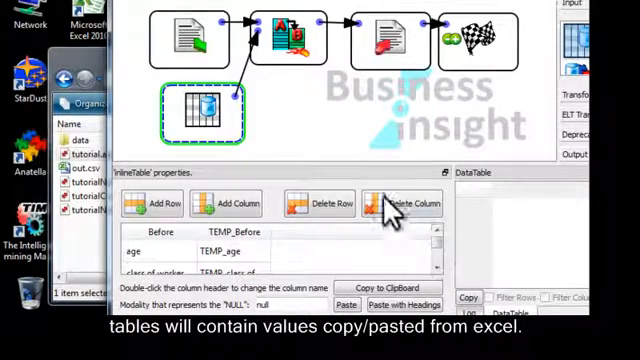
pyautogui.click(300, 35)
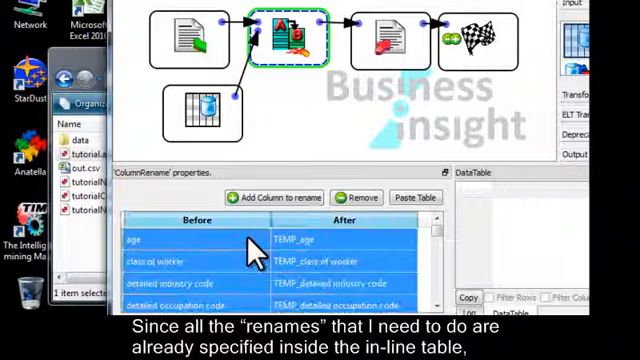
pyautogui.click(356, 197)
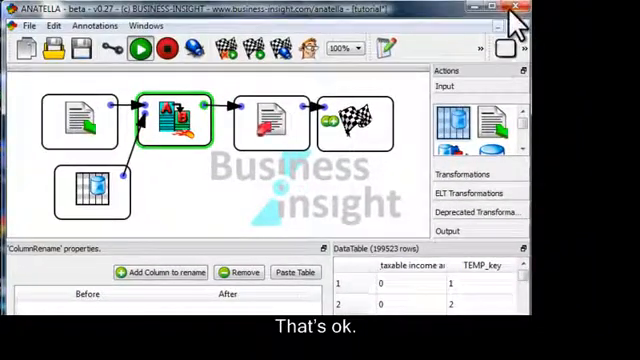
# Step: Close the tutorial graph and open the other tutorial graph
pyautogui.click(515, 9)
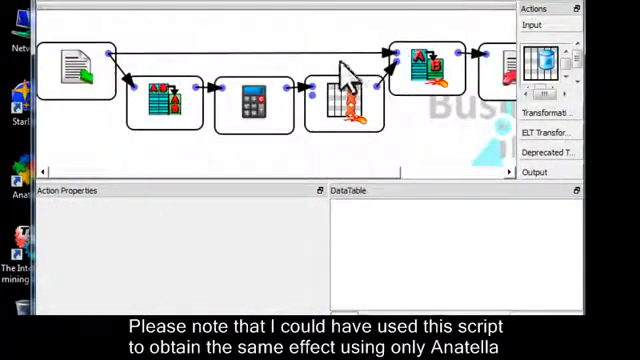
pyautogui.click(256, 100)
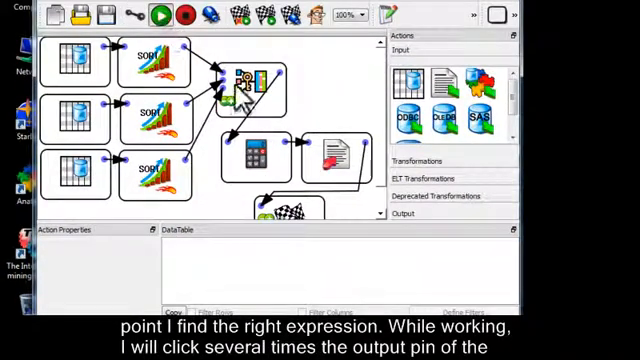
# Step: Preview the output tables of the join and calculator actions
pyautogui.click(285, 142)
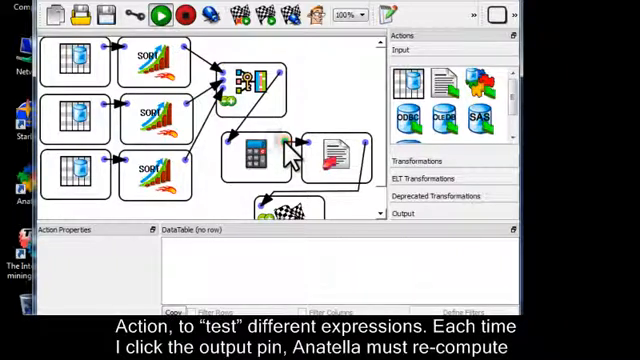
pyautogui.click(285, 148)
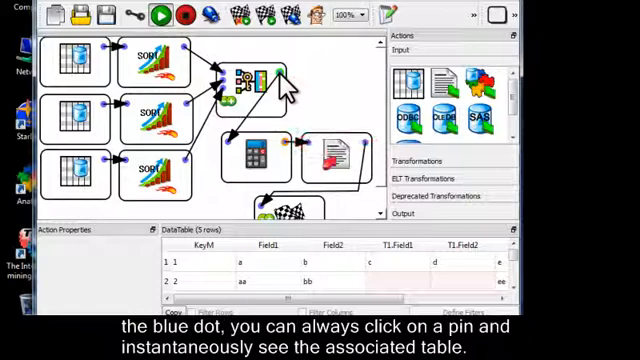
pyautogui.moveTo(290, 155)
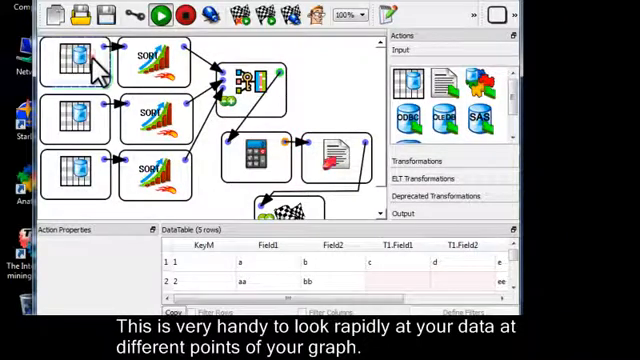
# Step: Add column C4 to the master InlineTable beside KeyM, Field1 and Field2
pyautogui.click(75, 62)
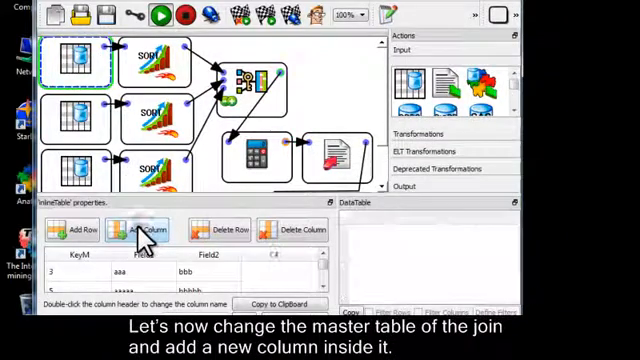
pyautogui.click(140, 230)
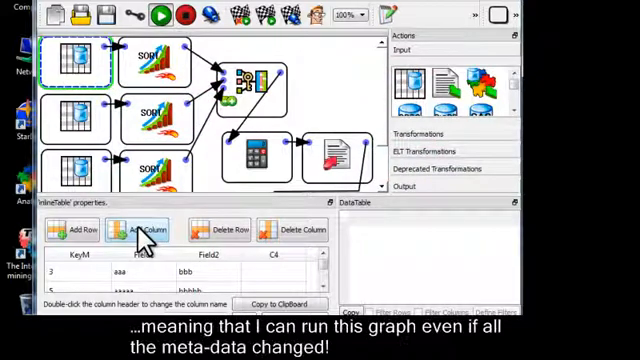
pyautogui.moveTo(290, 155)
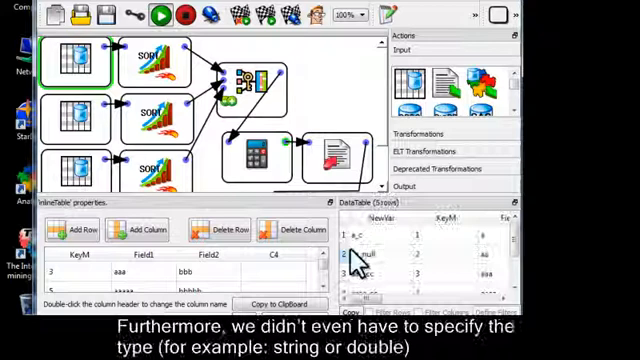
pyautogui.click(435, 291)
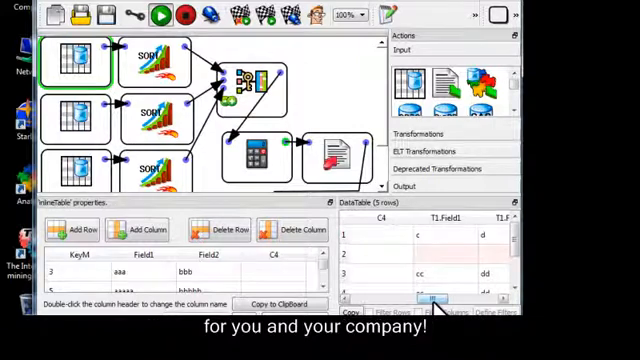
# Step: Select the C4 column header and delete that column
pyautogui.click(290, 229)
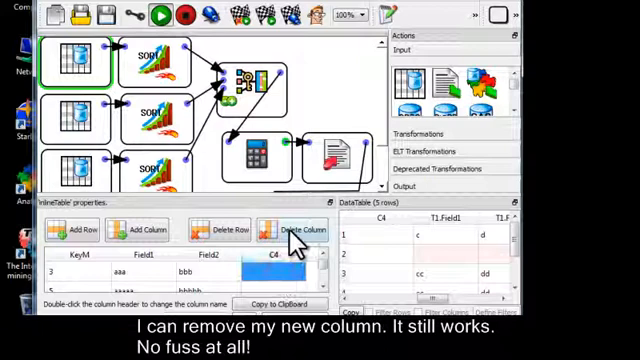
pyautogui.click(288, 229)
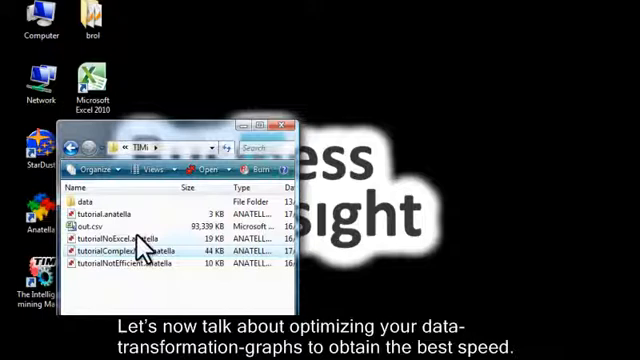
pyautogui.moveTo(100, 233)
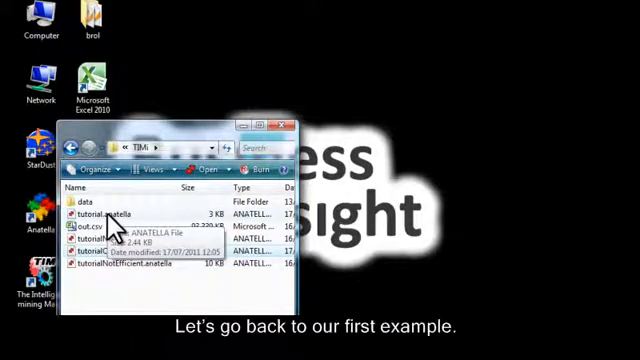
# Step: Open tutorial.anatella from the TIMi folder in Anatella
pyautogui.doubleClick(110, 214)
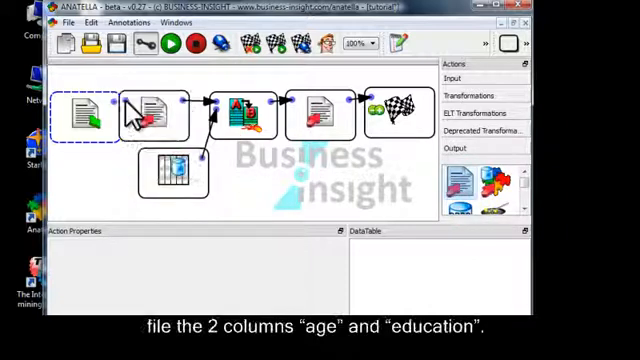
# Step: Point the second writeCSV node to out2.csv, writing only the age and education columns
pyautogui.click(155, 113)
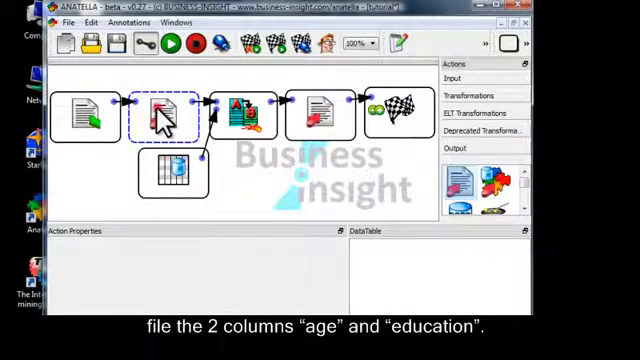
pyautogui.click(169, 115)
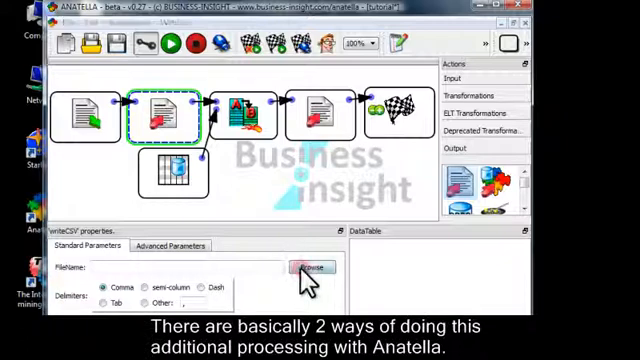
pyautogui.click(311, 267)
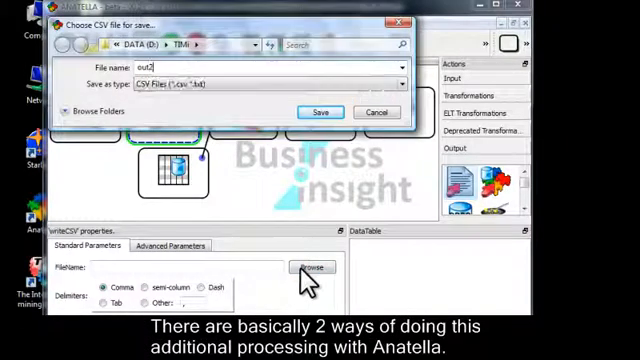
pyautogui.click(320, 111)
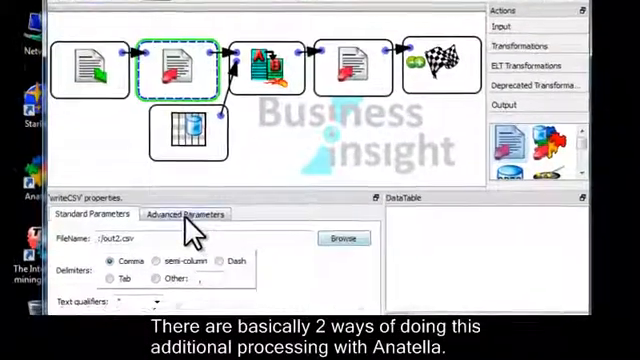
pyautogui.click(190, 214)
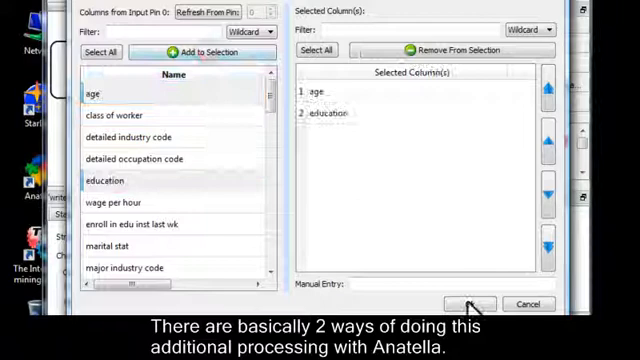
pyautogui.click(468, 304)
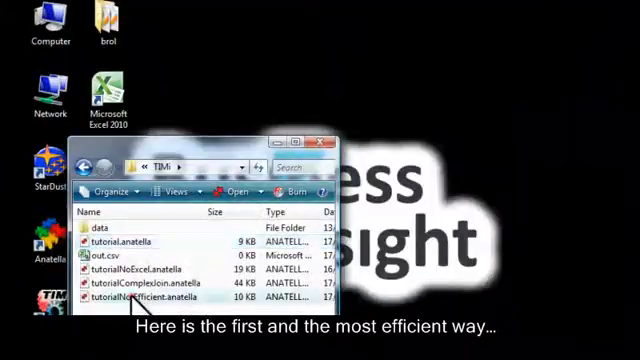
# Step: Open tutorialNotEfficient.anatella from Explorer into Anatella
pyautogui.doubleClick(135, 297)
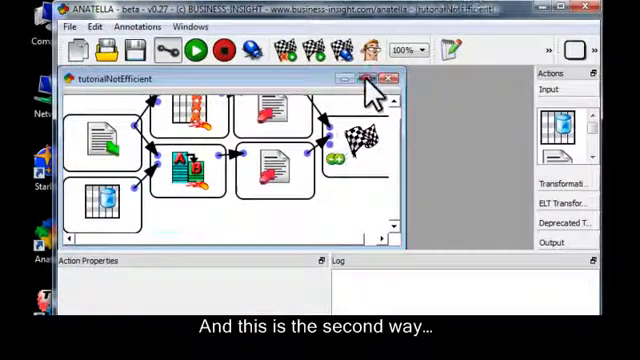